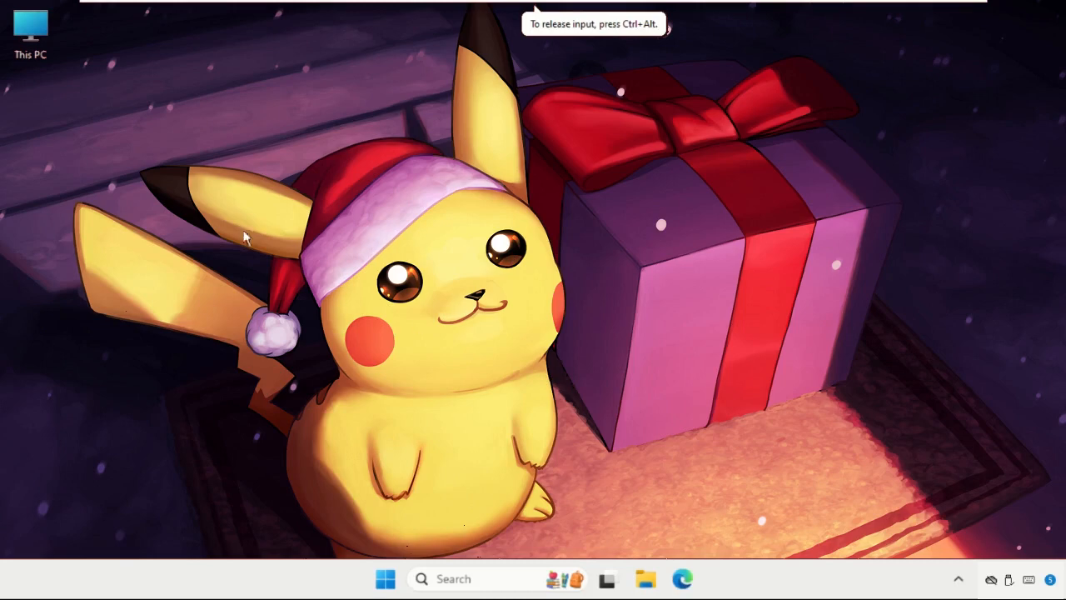
mouse_move(293, 208)
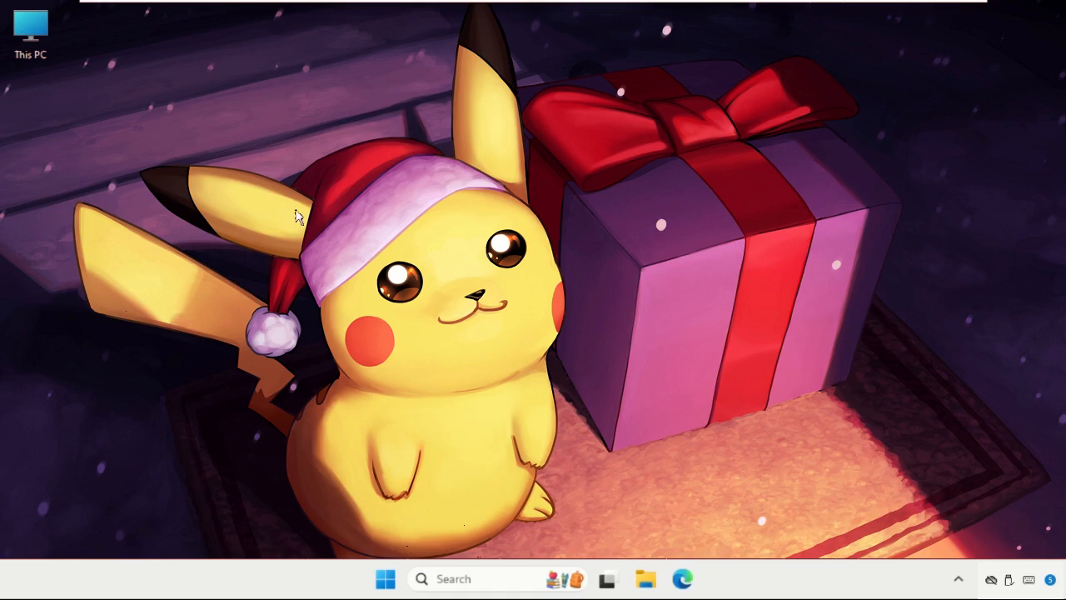
mouse_move(441, 281)
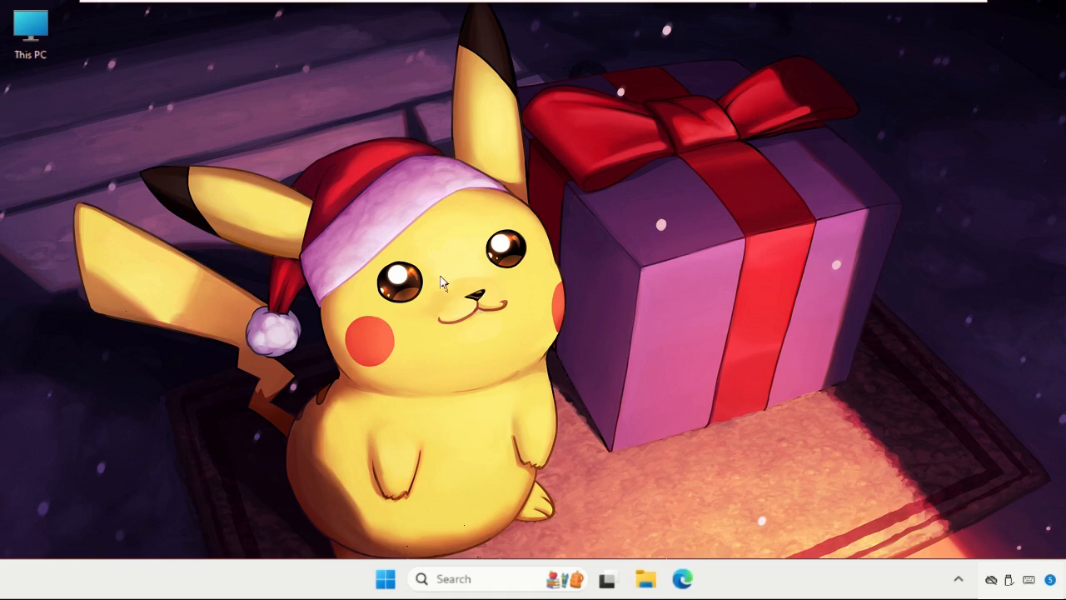
Step: Launch Device Manager from the Start menu and expand the Disk drives category
right_click(385, 578)
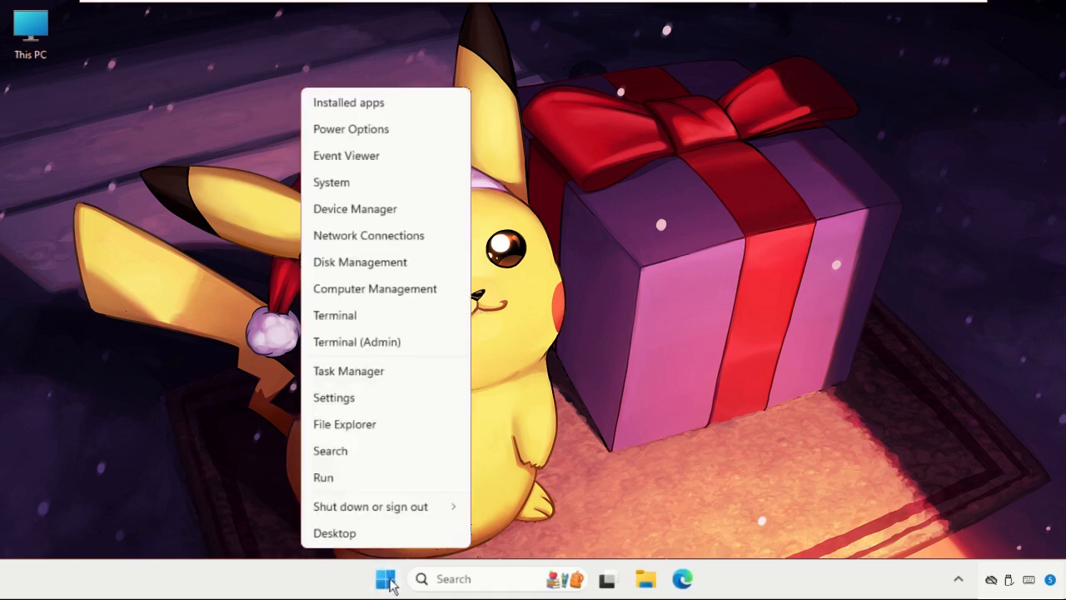
left_click(385, 578)
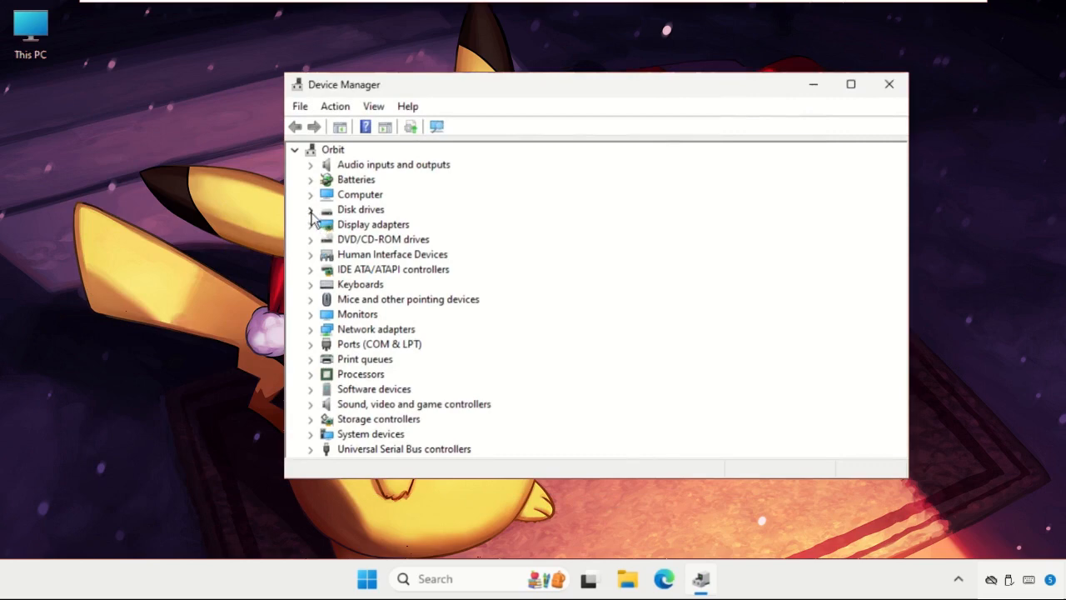
left_click(310, 210)
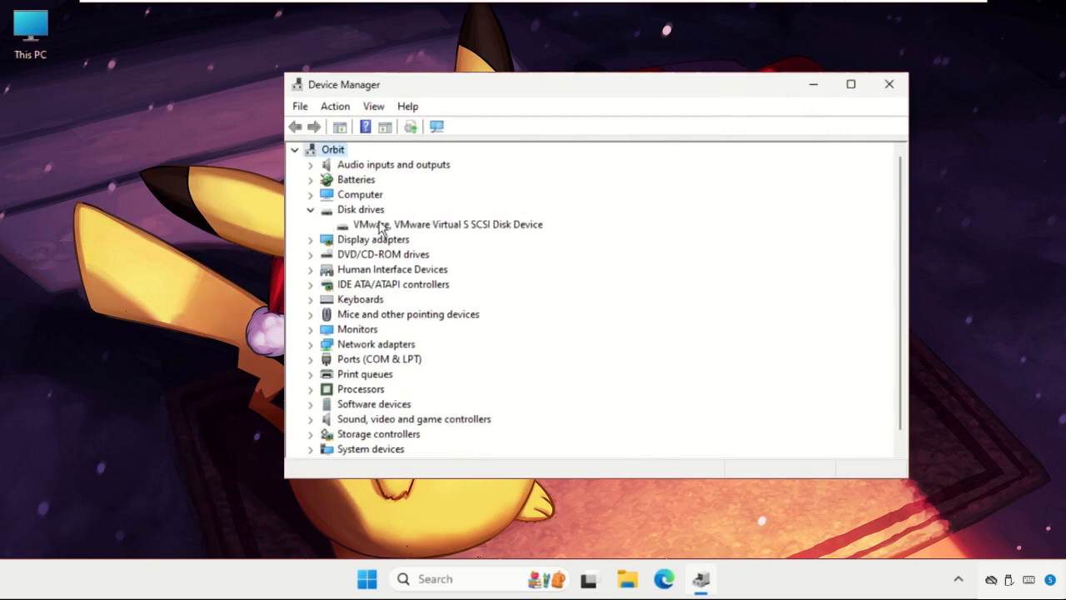
Step: Show the VMware Virtual SCSI Disk Device's properties on its Driver details
right_click(447, 223)
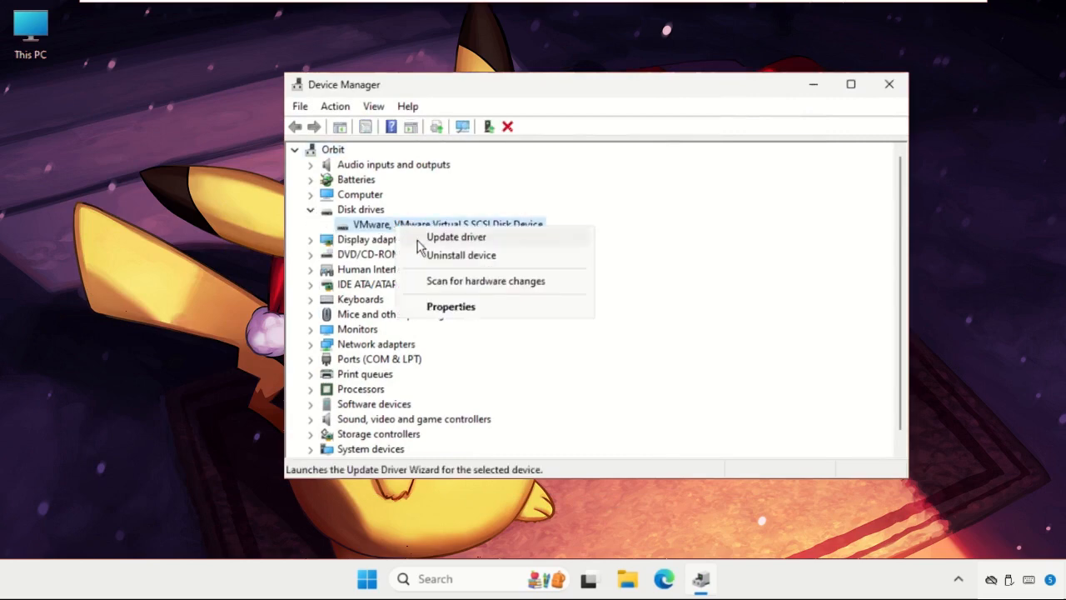
left_click(449, 306)
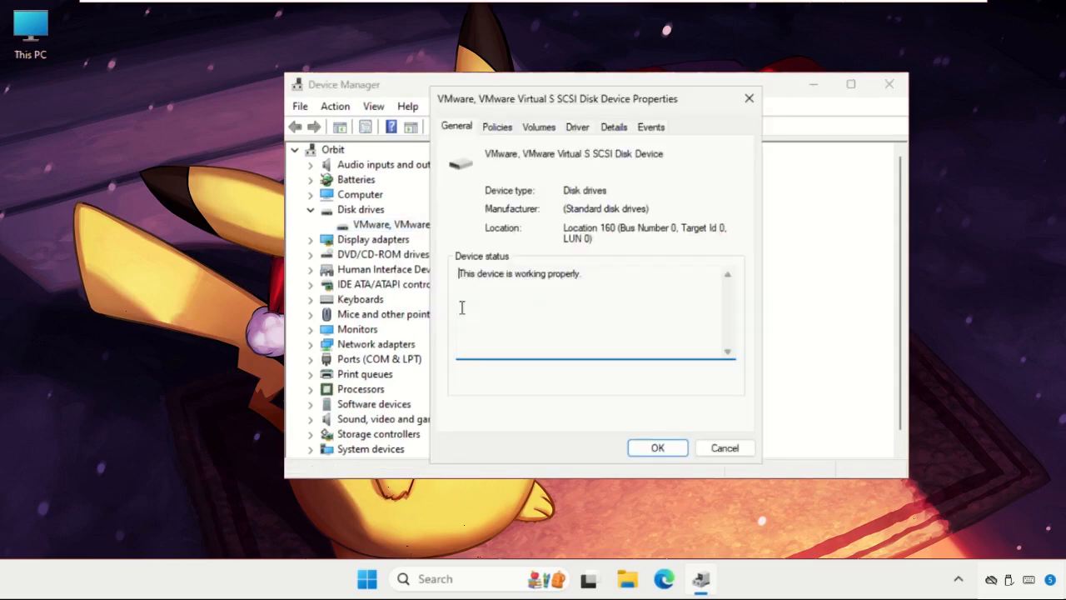
left_click(576, 127)
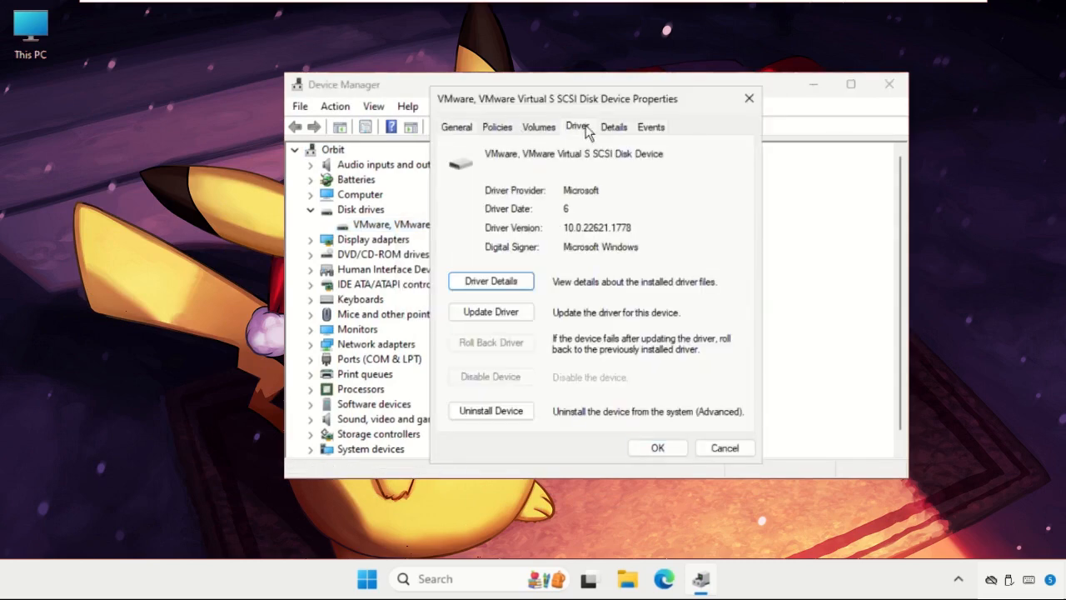
mouse_move(490, 312)
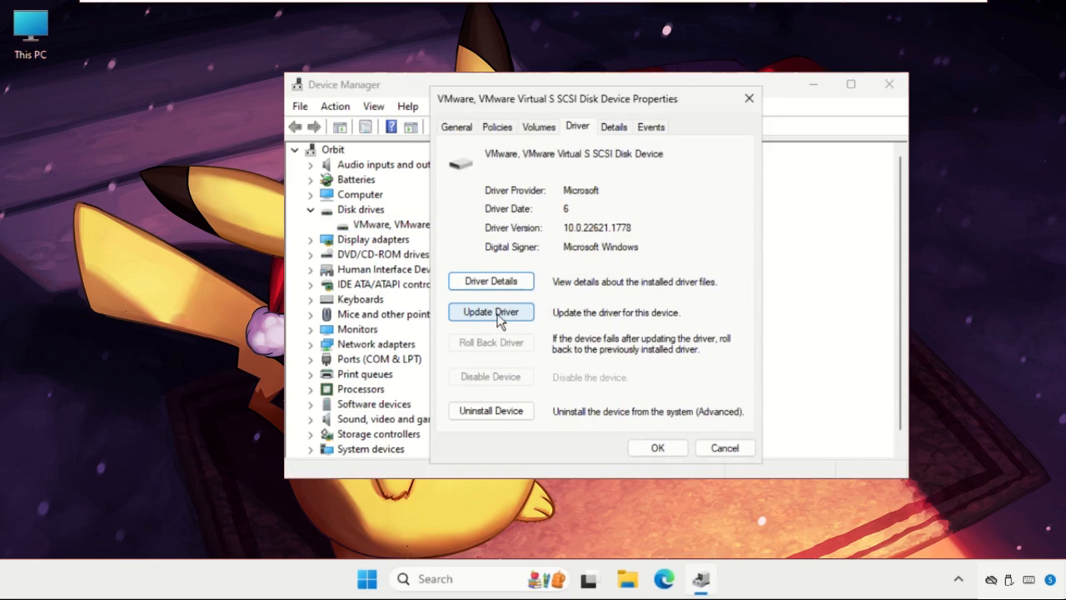
Step: Update the disk driver by letting Windows search automatically for drivers
left_click(490, 311)
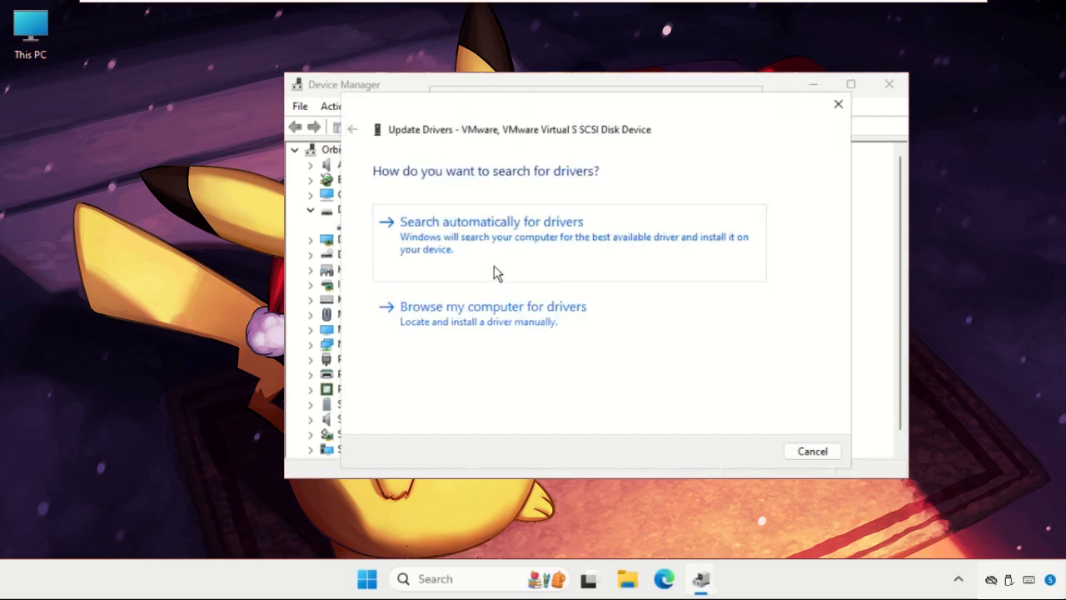
mouse_move(489, 266)
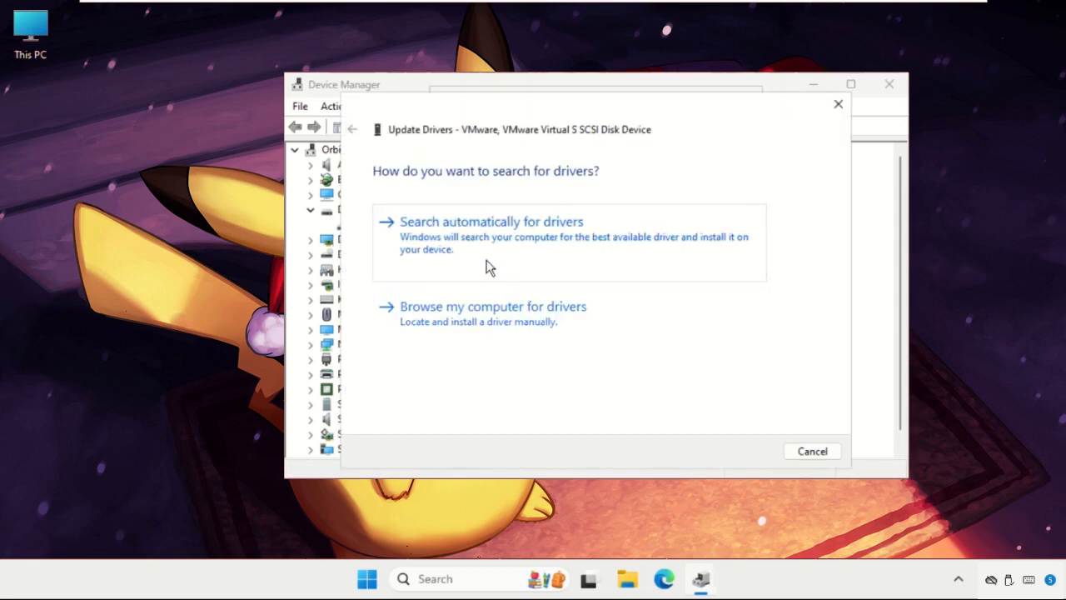
left_click(492, 220)
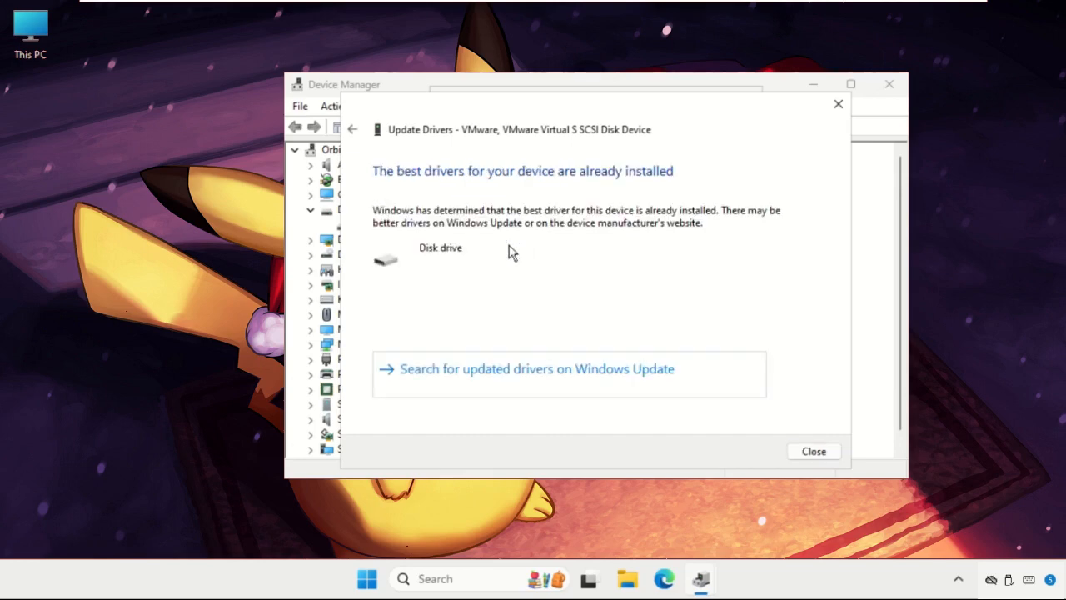
mouse_move(554, 277)
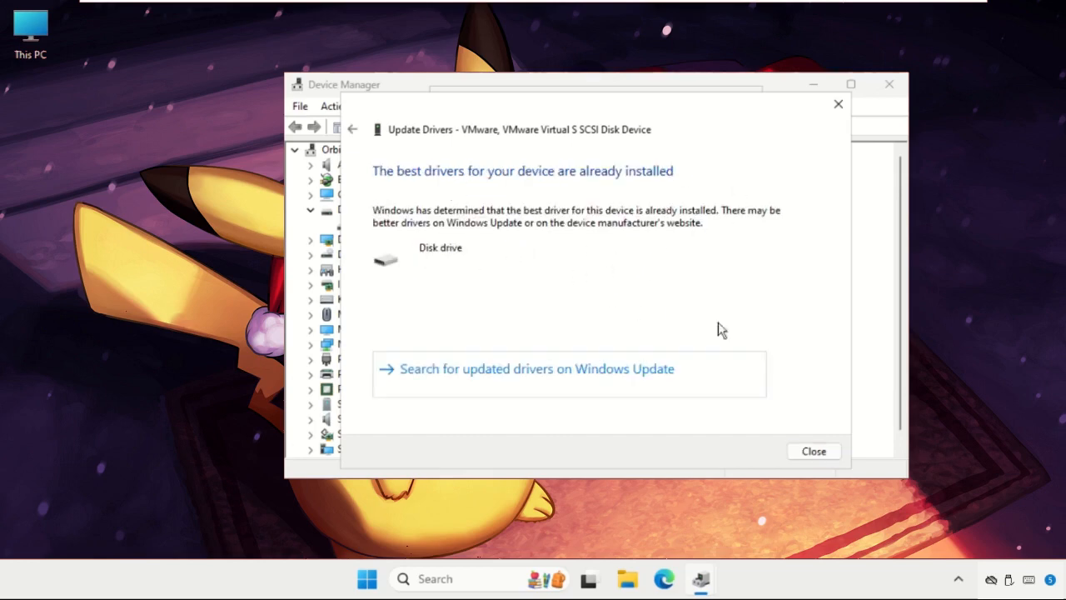
mouse_move(743, 239)
type("t")
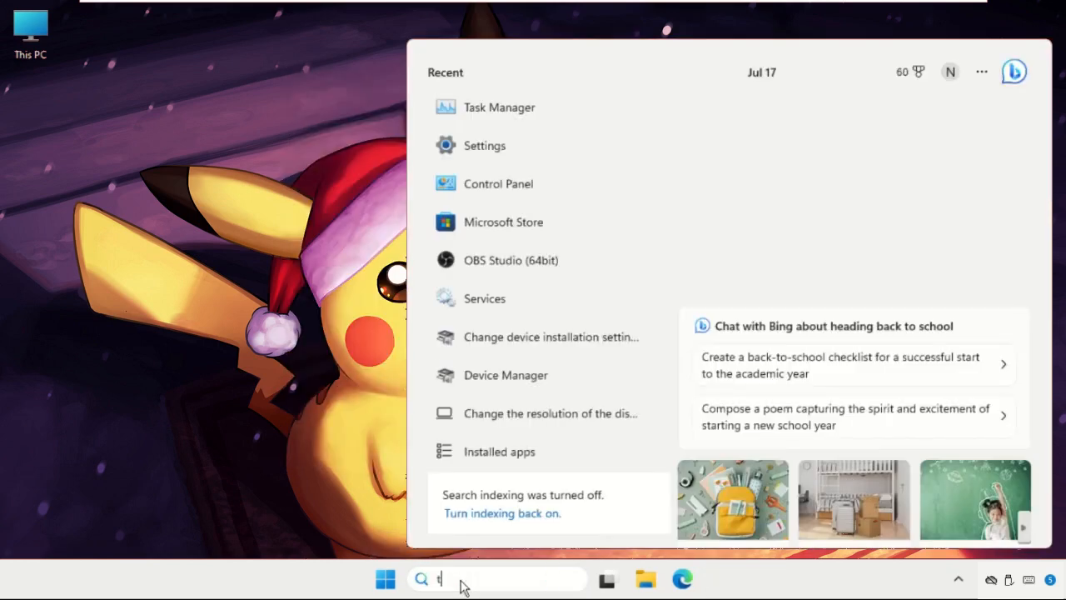
Step: Find Task Manager via taskbar search and bring up its Create new task dialog
type("ask")
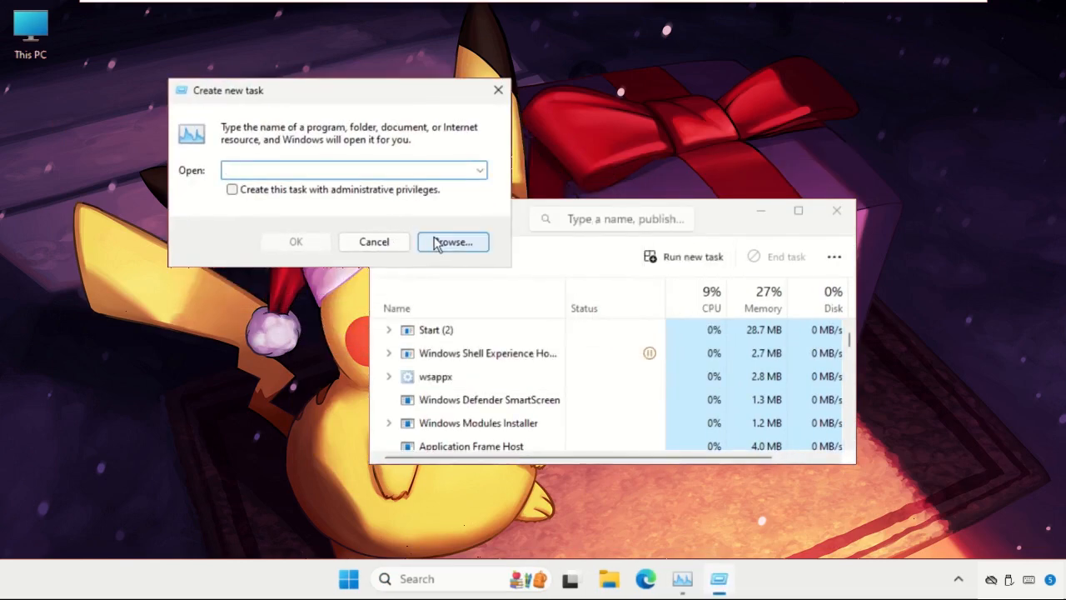
Step: Browse from This PC into Local Disk (C:) > Windows > System32
left_click(453, 241)
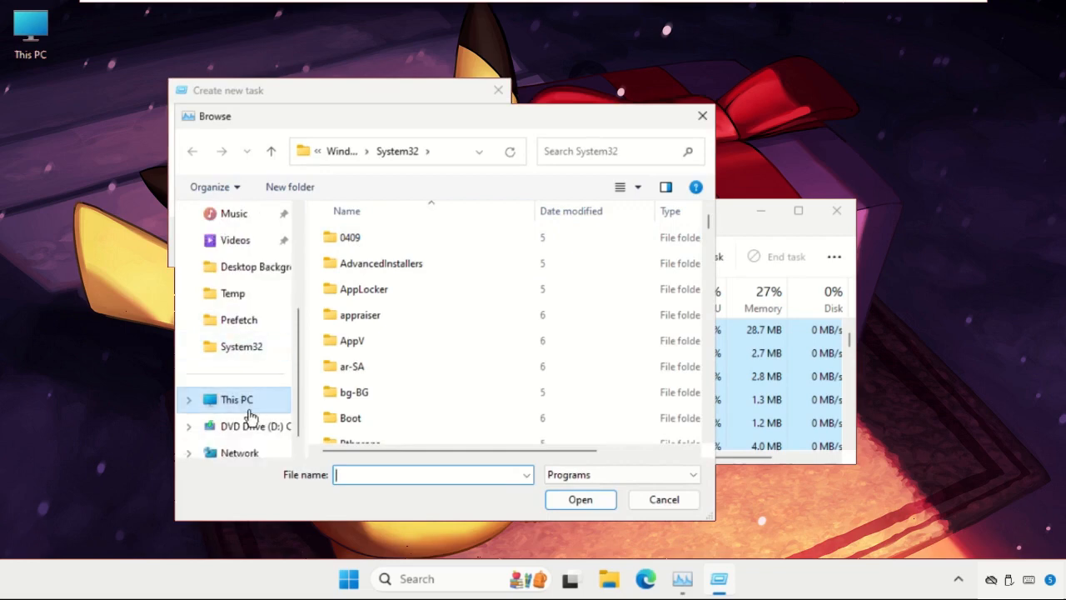
left_click(237, 400)
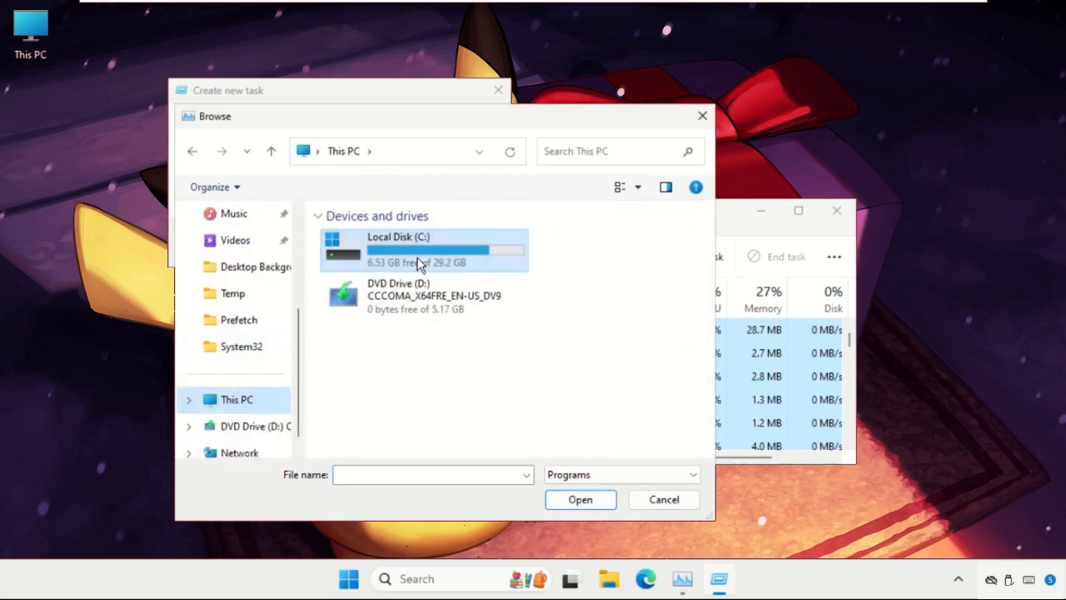
double_click(420, 249)
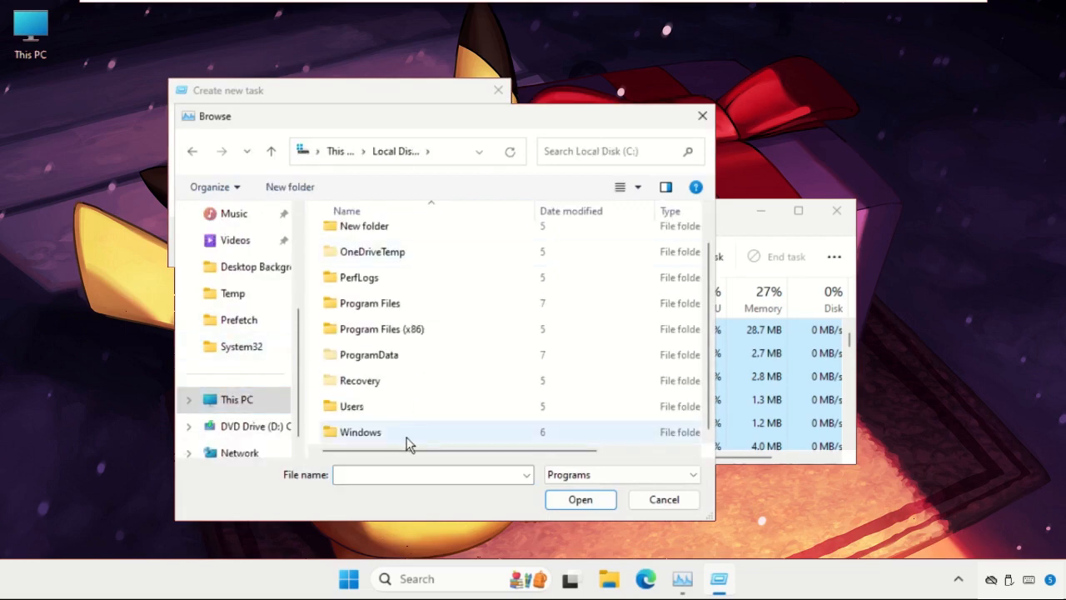
double_click(360, 431)
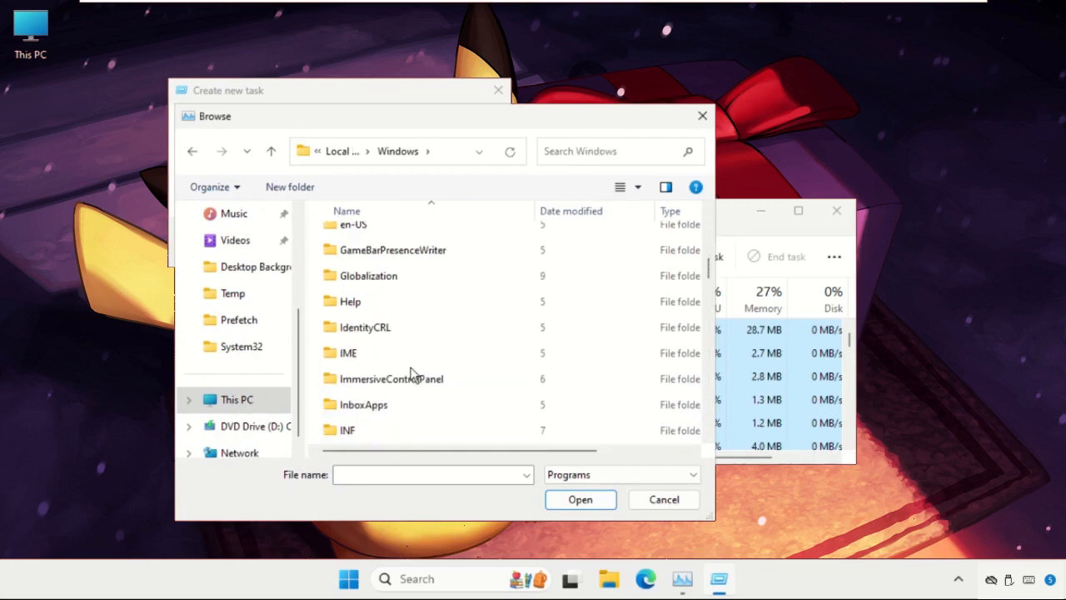
scroll("down", 3)
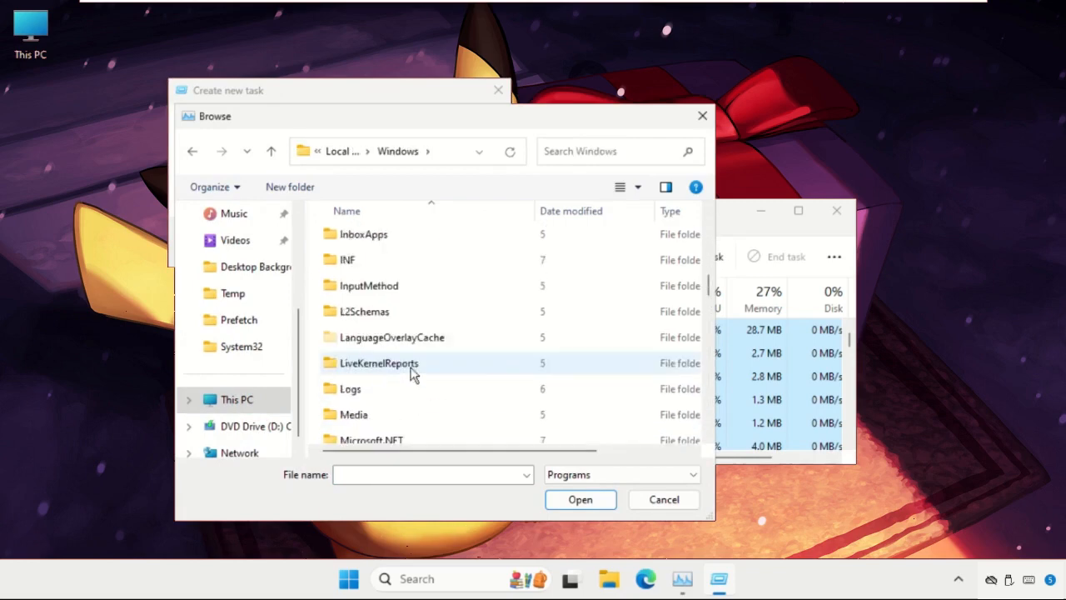
scroll("down", 3)
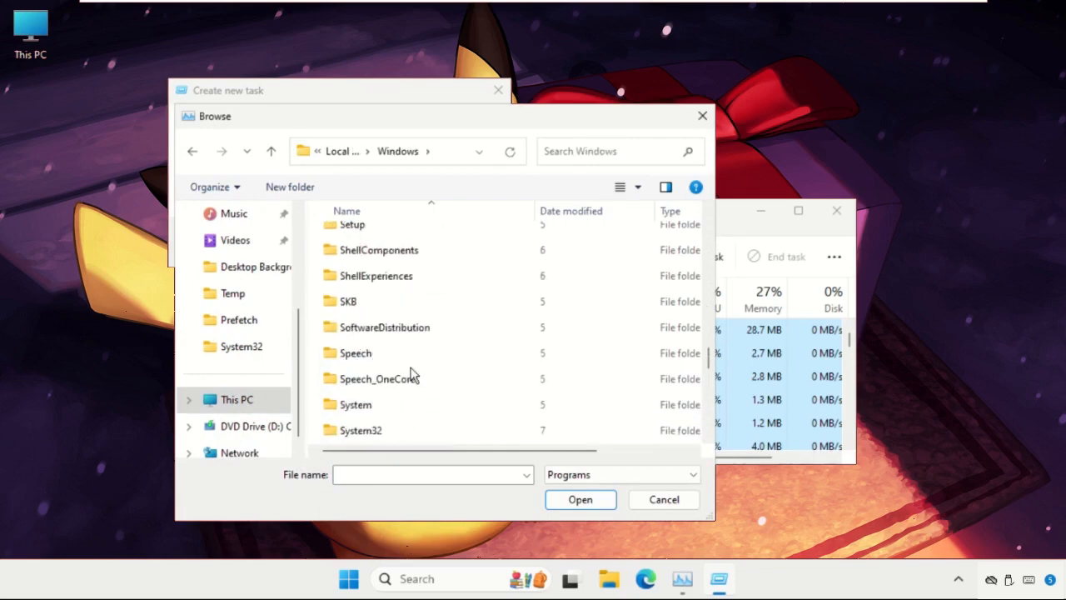
left_click(359, 353)
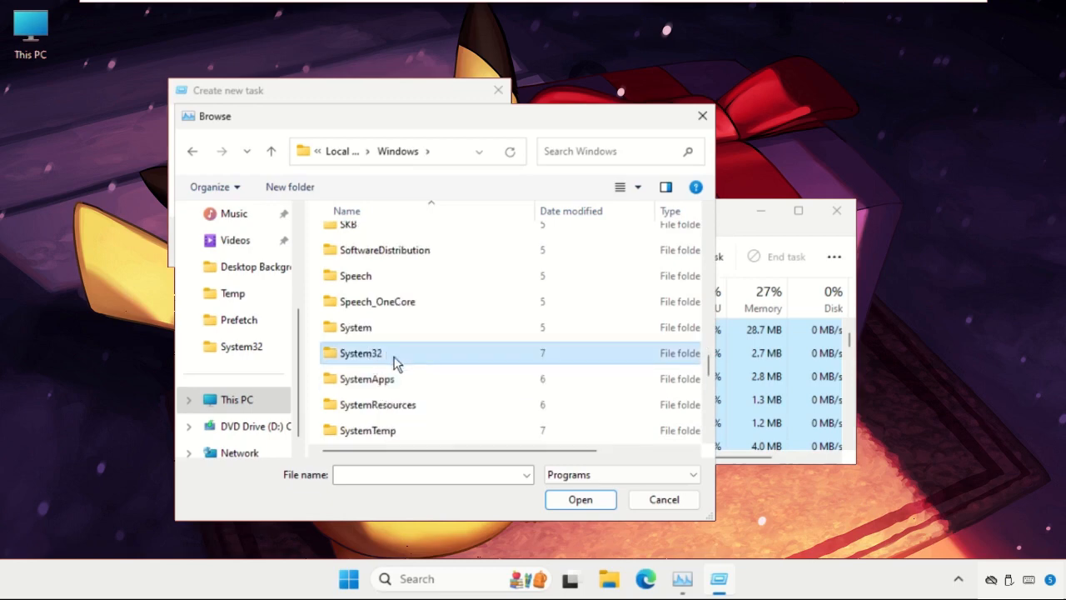
double_click(360, 354)
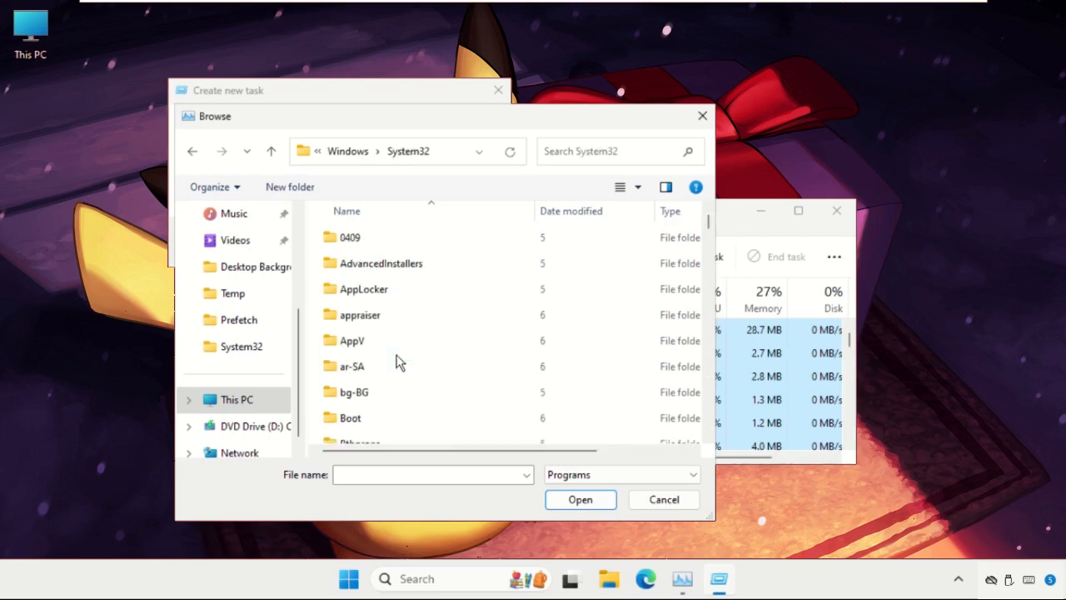
Step: Select cmd in System32 as the program, filling C:\Windows\System32\cmd.exe into the Open field
left_click(351, 339)
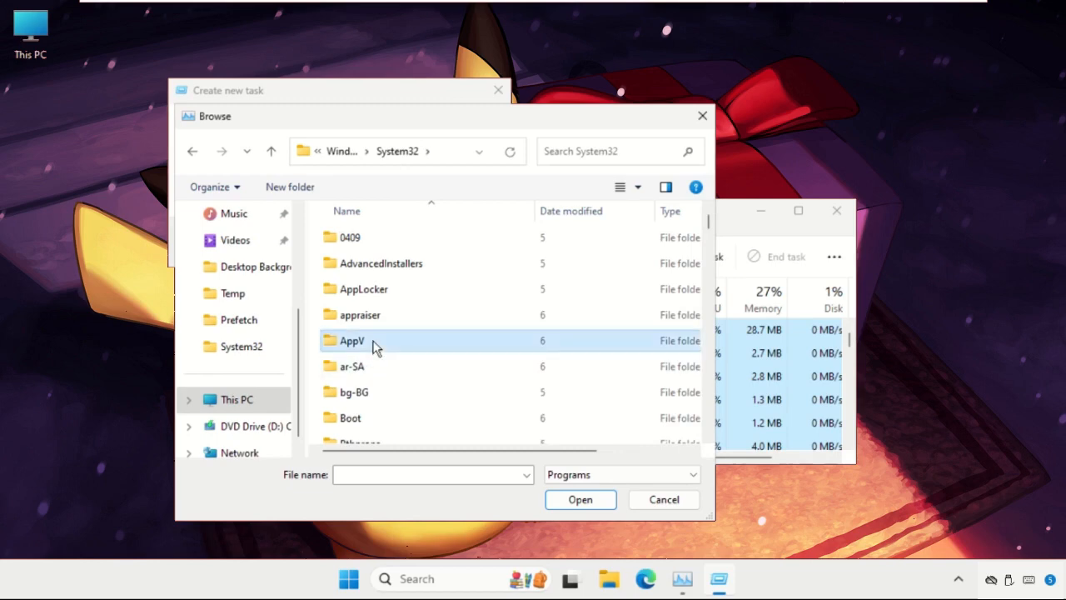
scroll("down", 3)
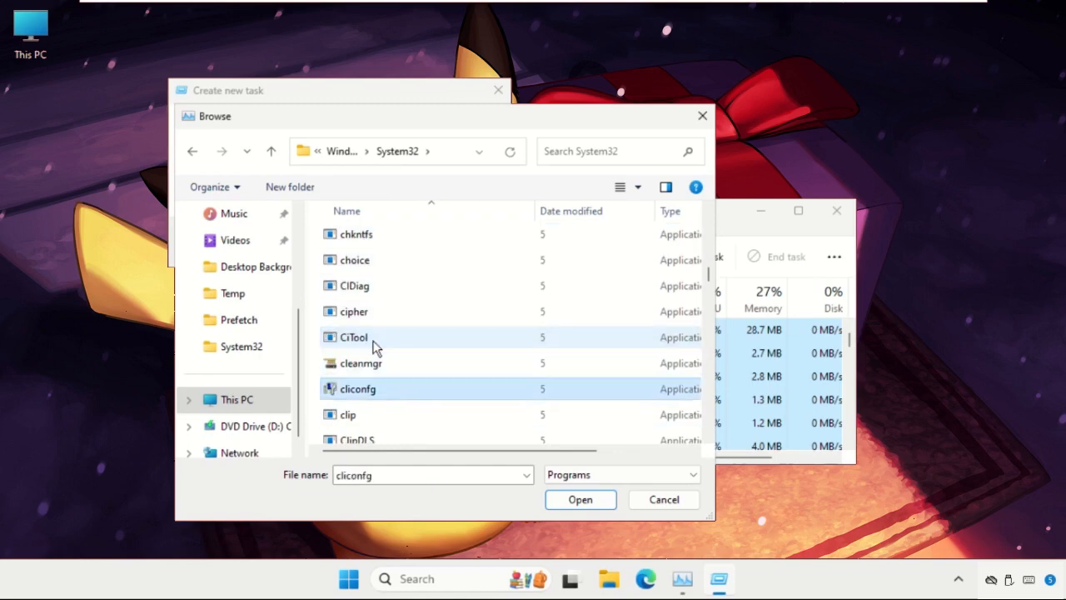
type("cmd")
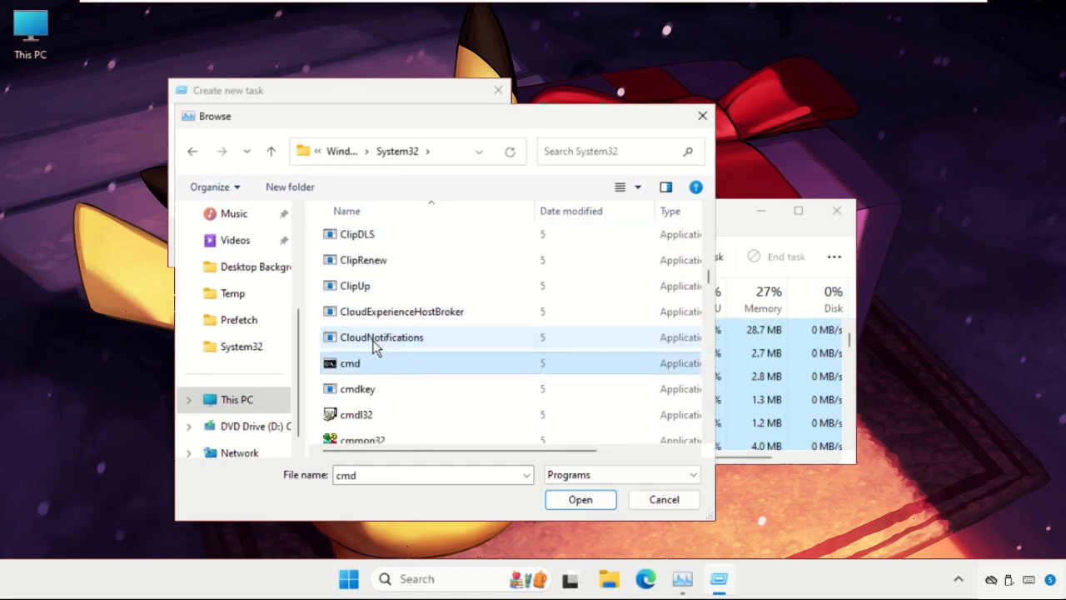
left_click(350, 363)
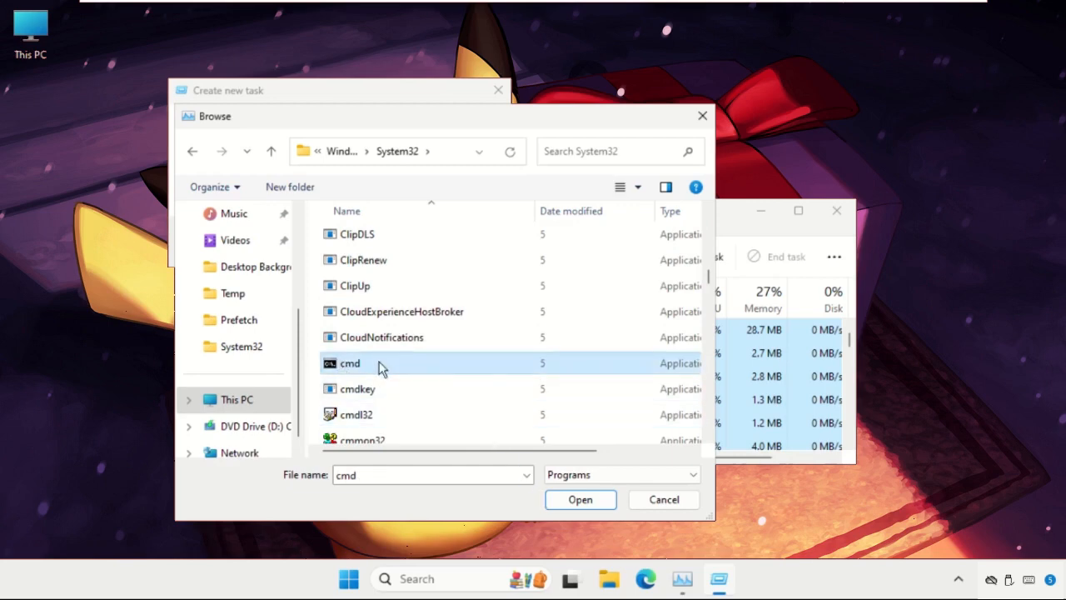
left_click(580, 500)
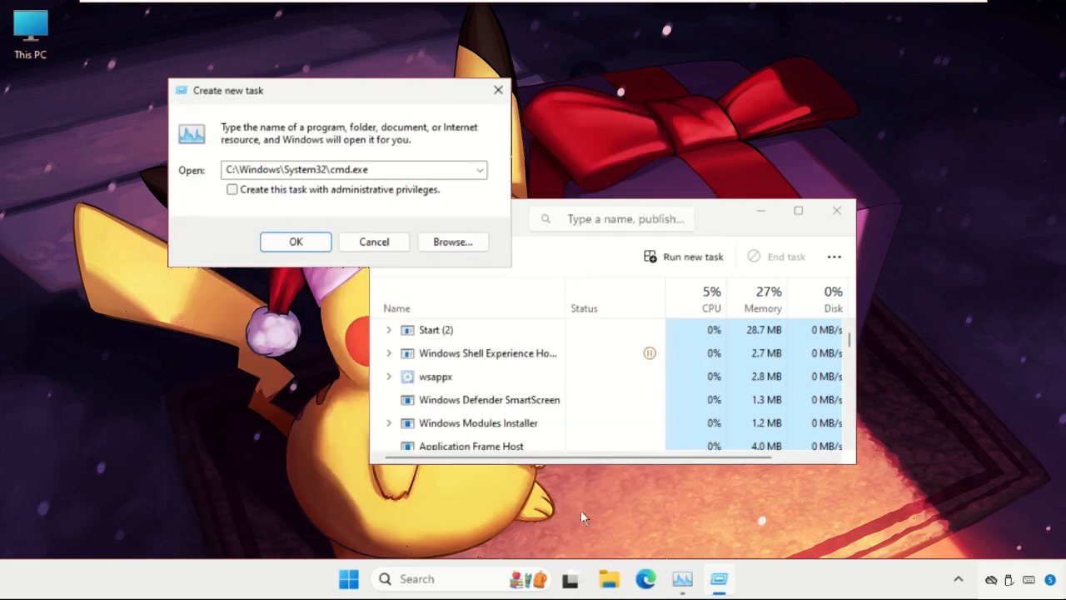
Step: Run cmd.exe with administrative privileges, opening an administrator Command Prompt
left_click(233, 190)
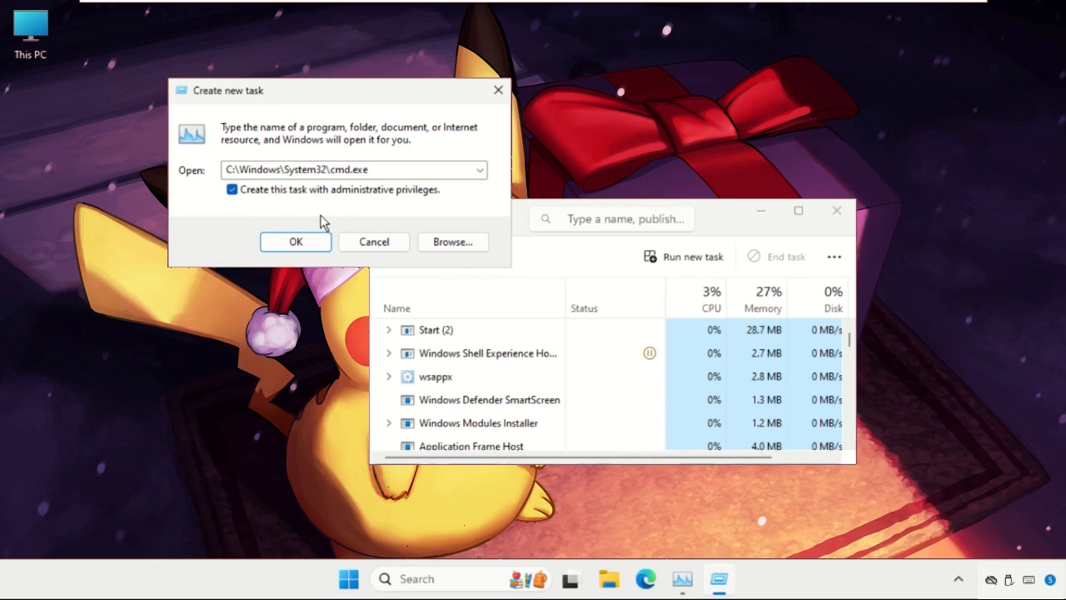
left_click(295, 241)
type("c")
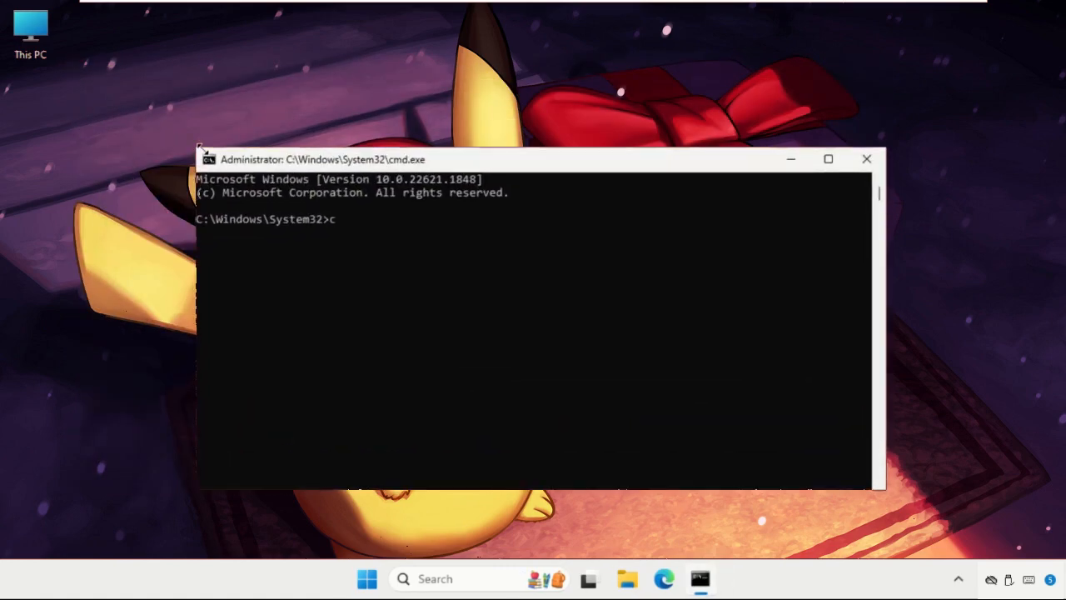
Step: Run chkdsk /f/r and answer y to schedule the volume check at next restart
type("hkdsk")
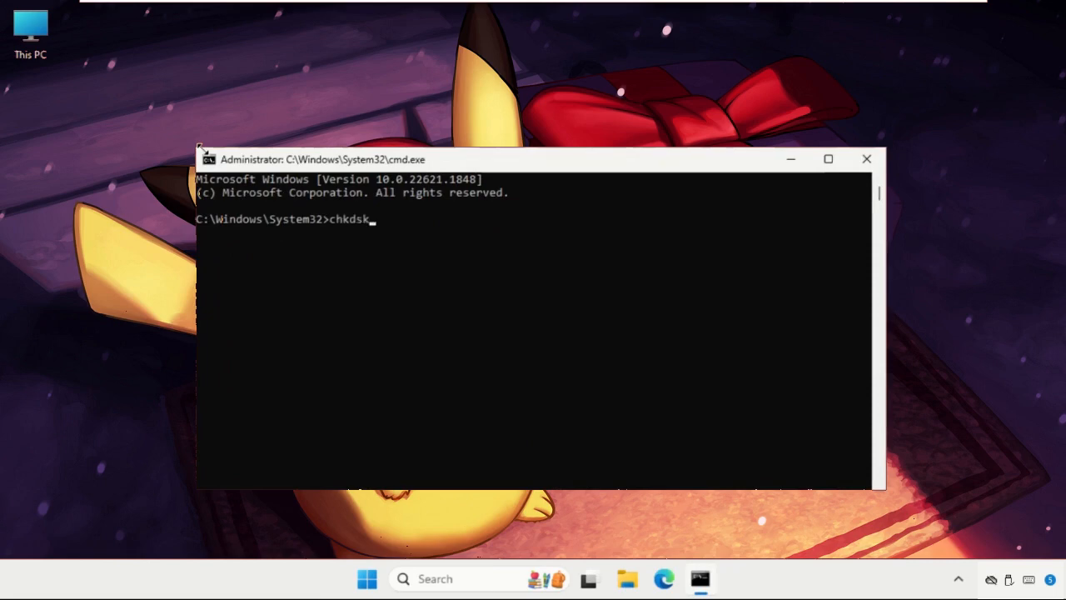
type("/f/r")
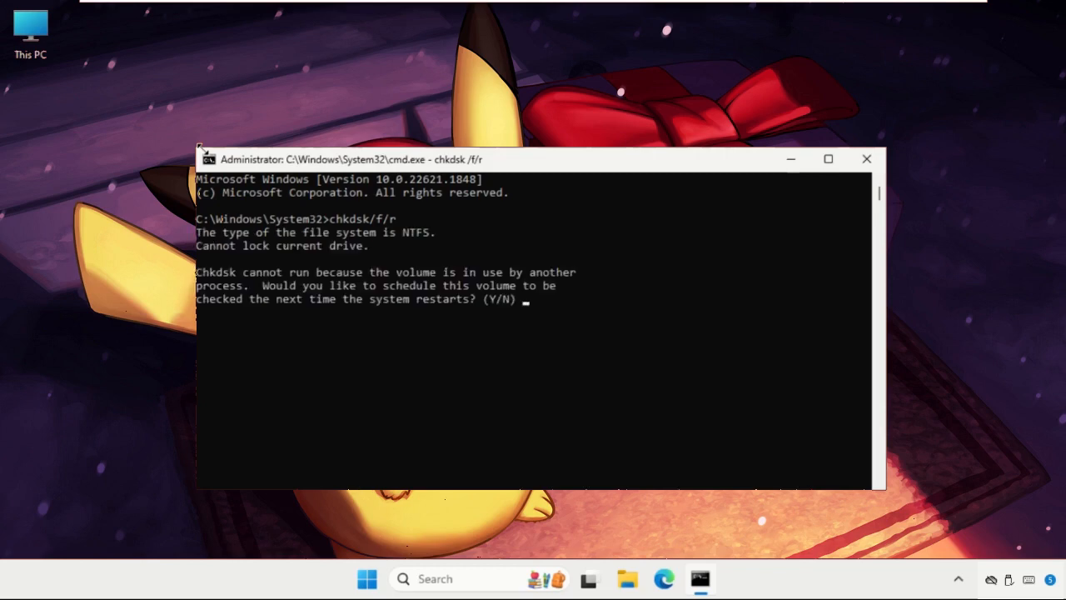
type("y")
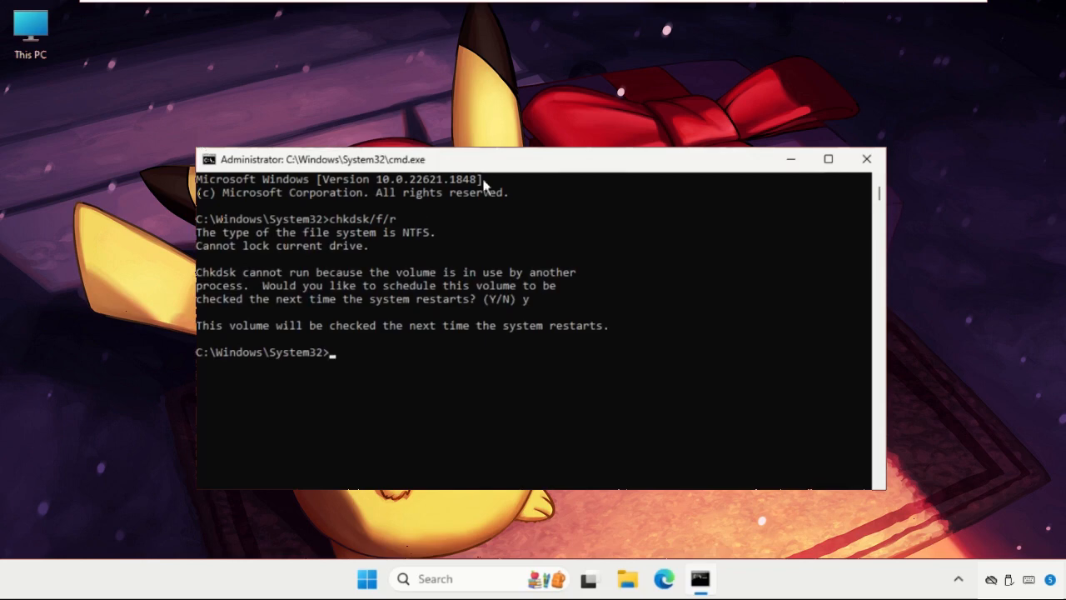
left_click(866, 160)
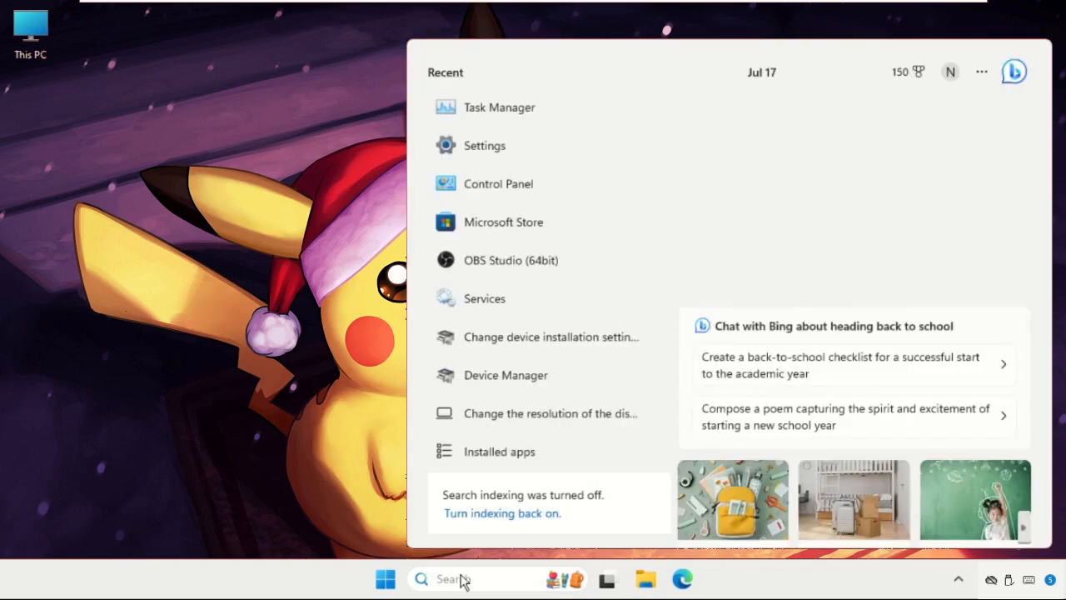
Step: Find Windows Memory Diagnostic and choose 'Restart now and check for problems'
type("windo")
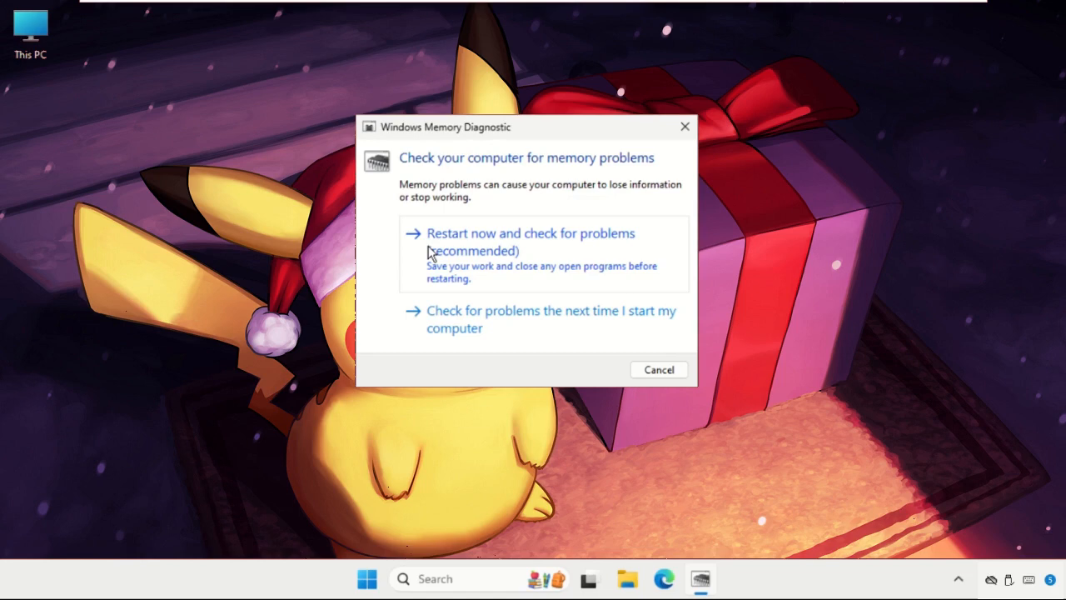
left_click(683, 127)
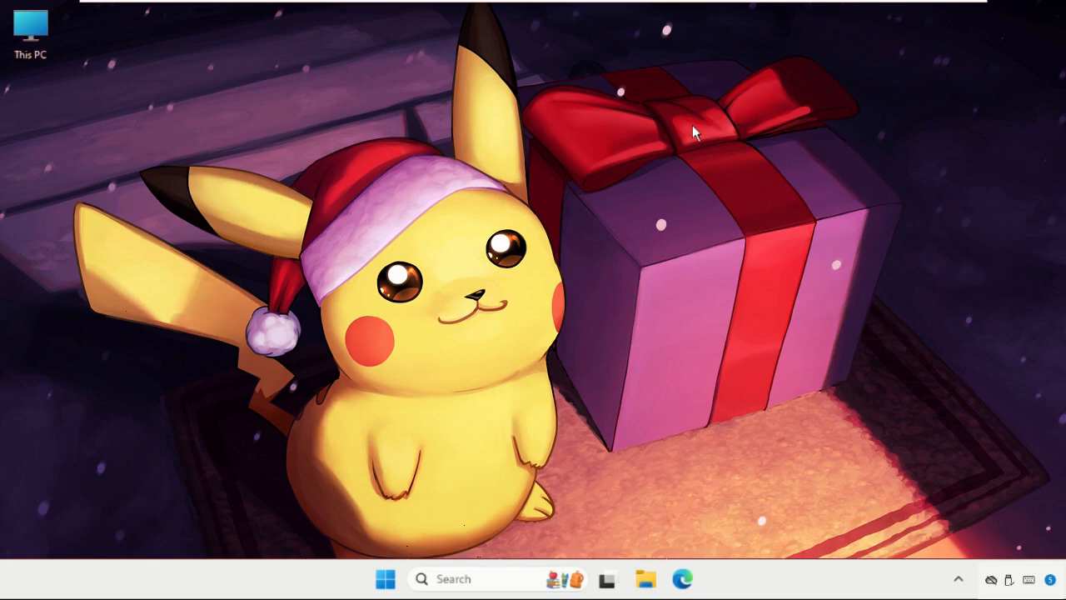
mouse_move(426, 291)
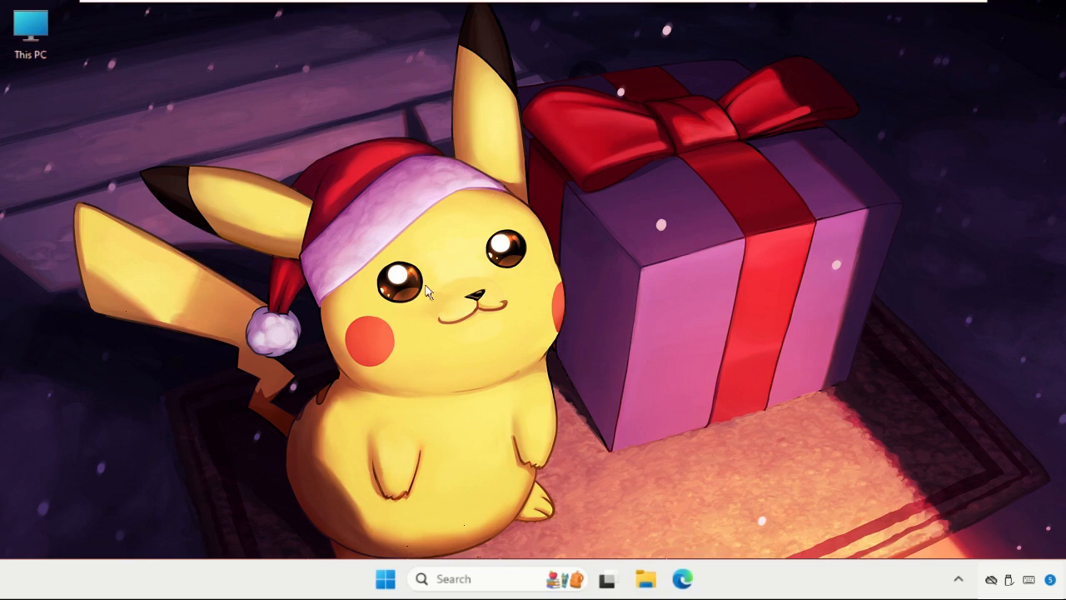